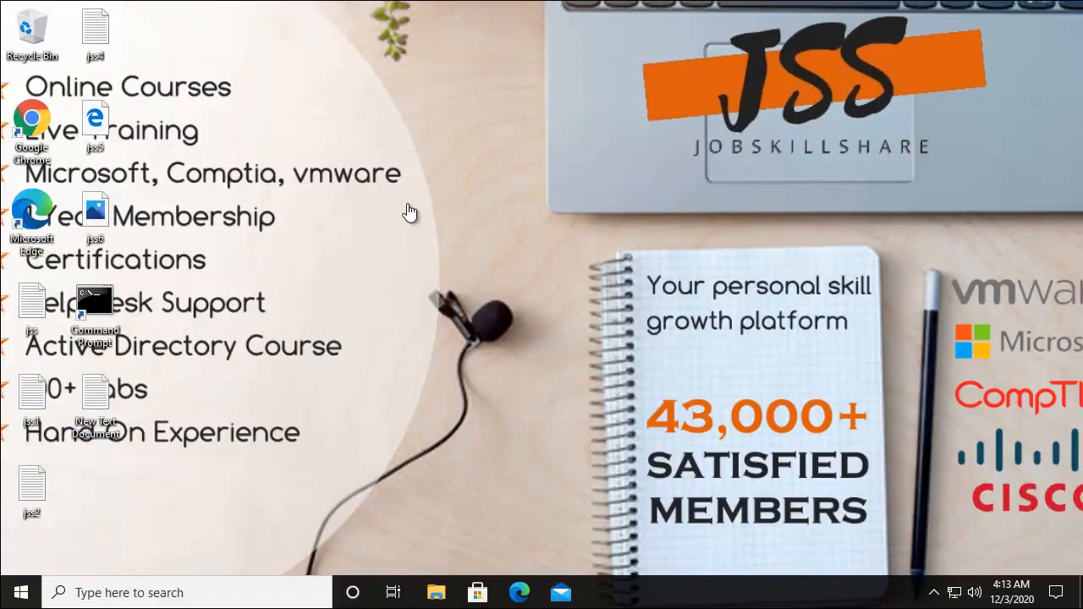
- Launch Command Prompt with administrator rights from the desktop shortcut
right_click(432, 203)
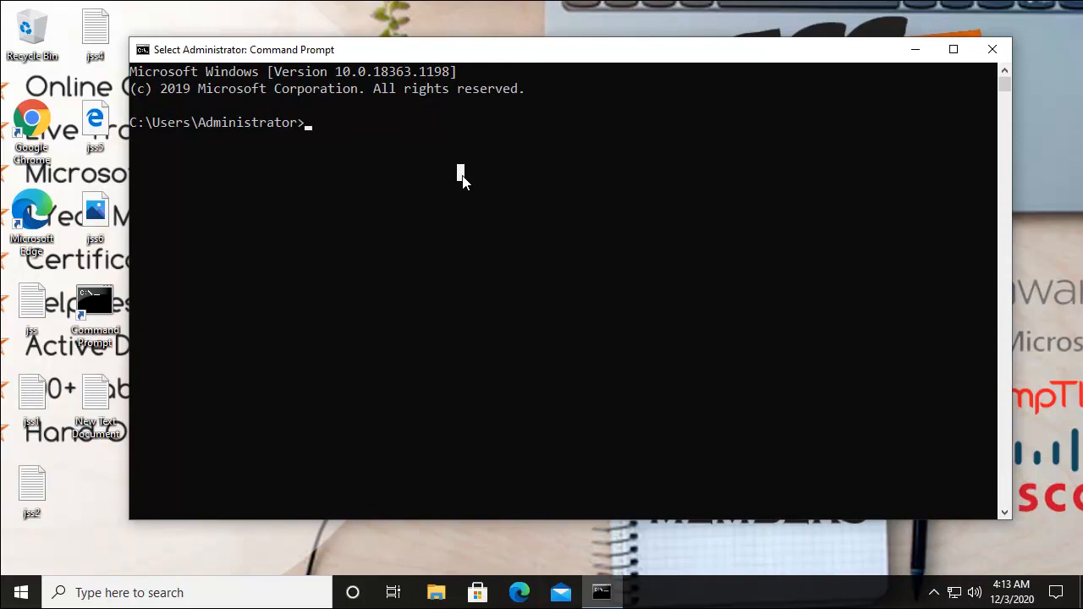
mouse_move(391, 161)
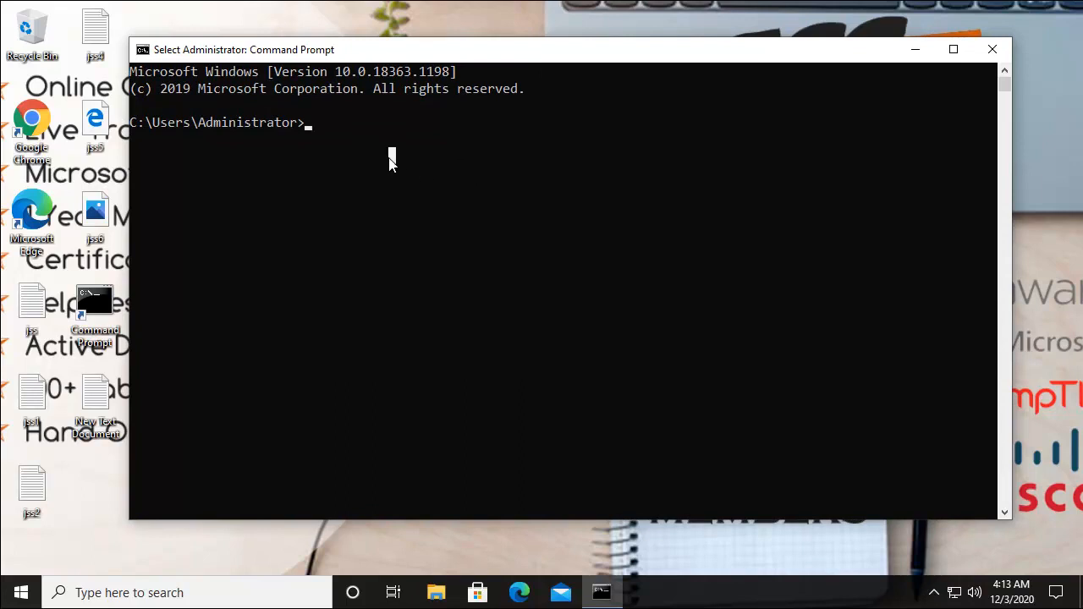
mouse_move(263, 217)
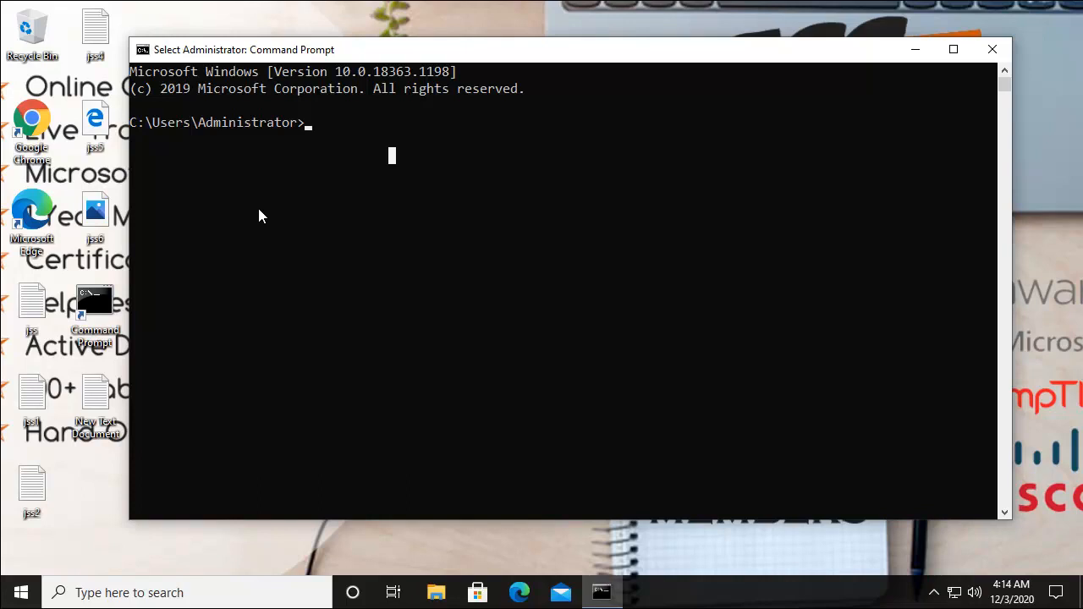
- Run dir to list the Administrator home folder's Desktop, Documents and Downloads subdirectories
left_click(954, 49)
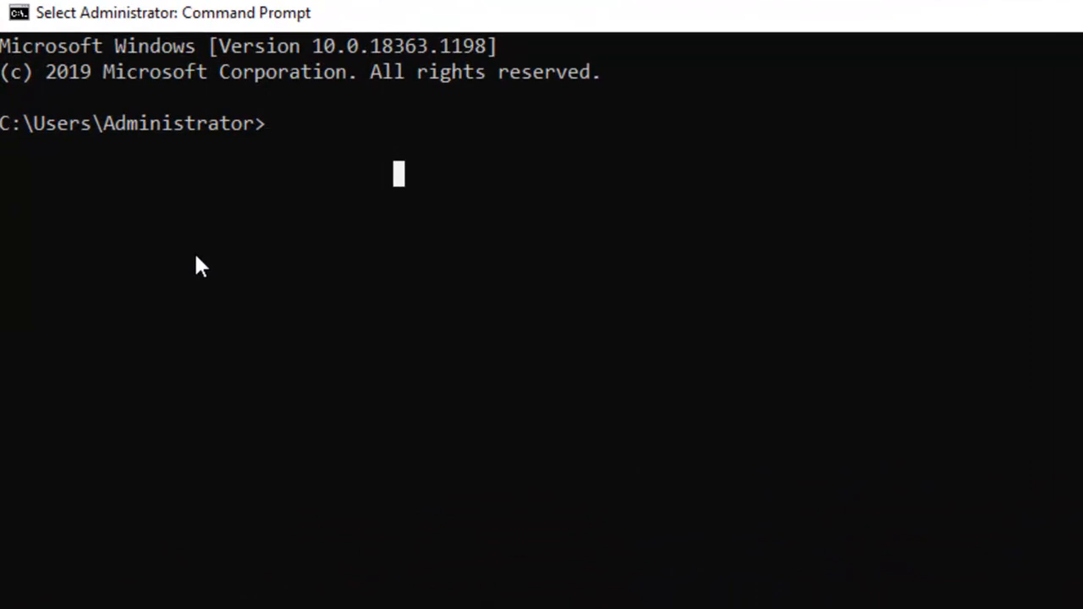
type("dir")
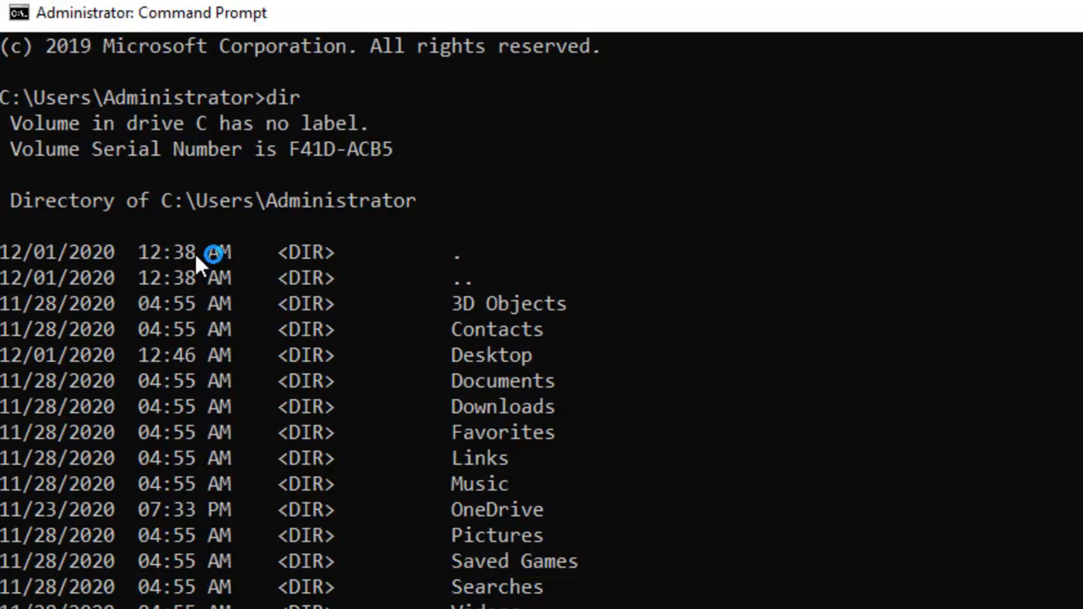
mouse_move(212, 257)
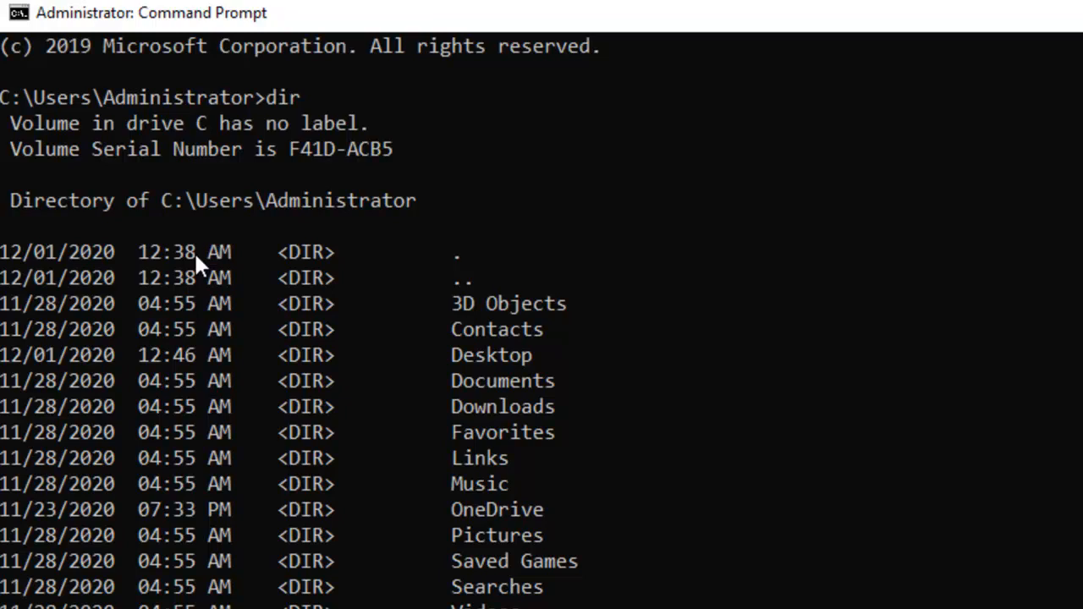
- Run tree on the Administrator profile, then change directory to the root of C: with cd\
type("tree")
type("cd\\")
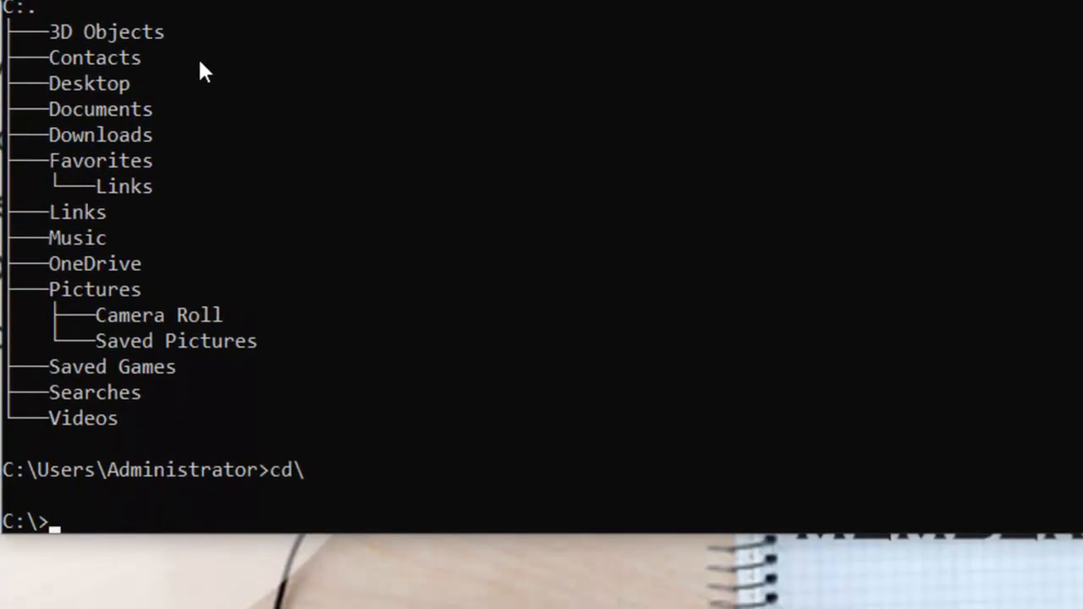
- Run tree on all of drive C, scroll the long listing, and interrupt it with Ctrl+C
type("d")
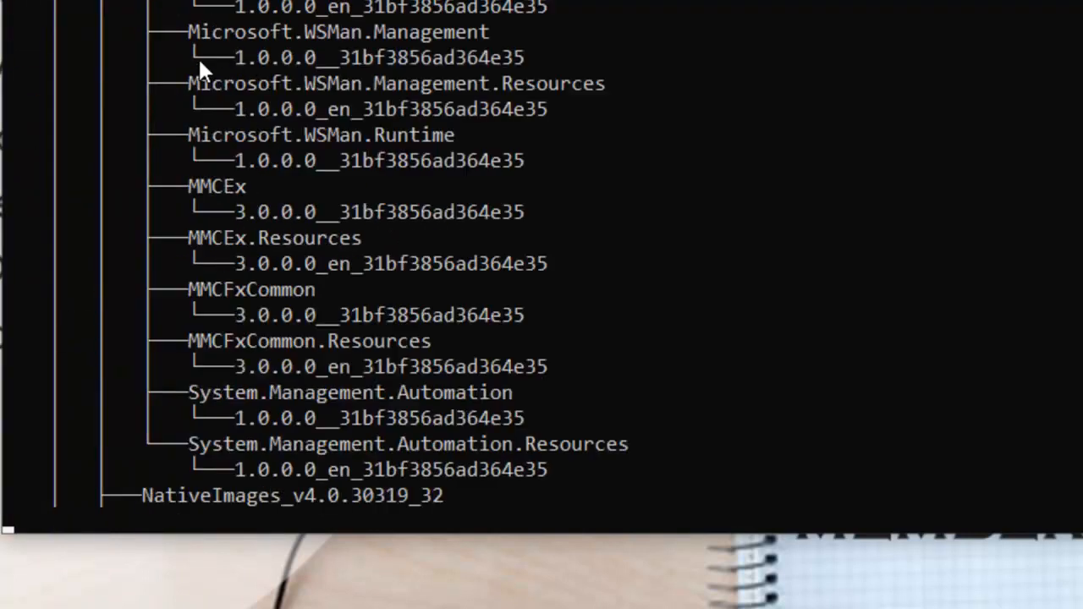
scroll("down", 3)
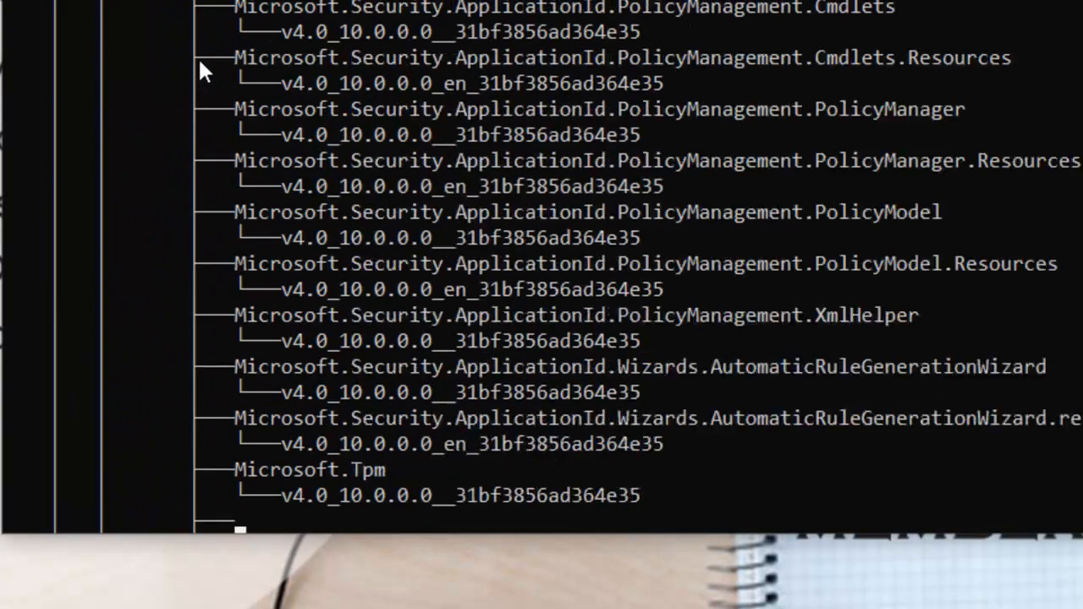
scroll("down", 3)
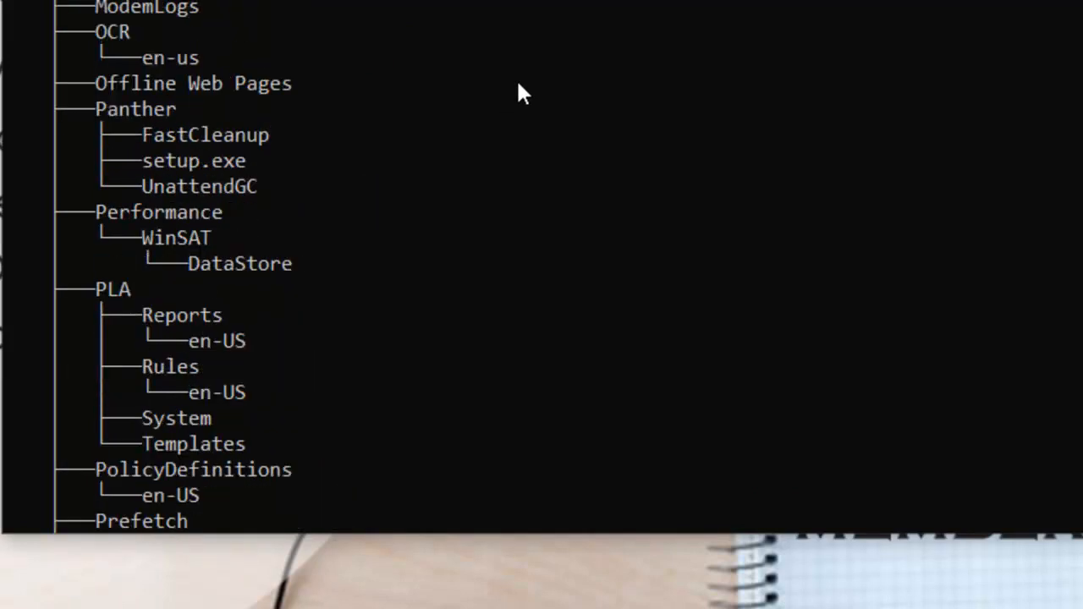
scroll("down", 3)
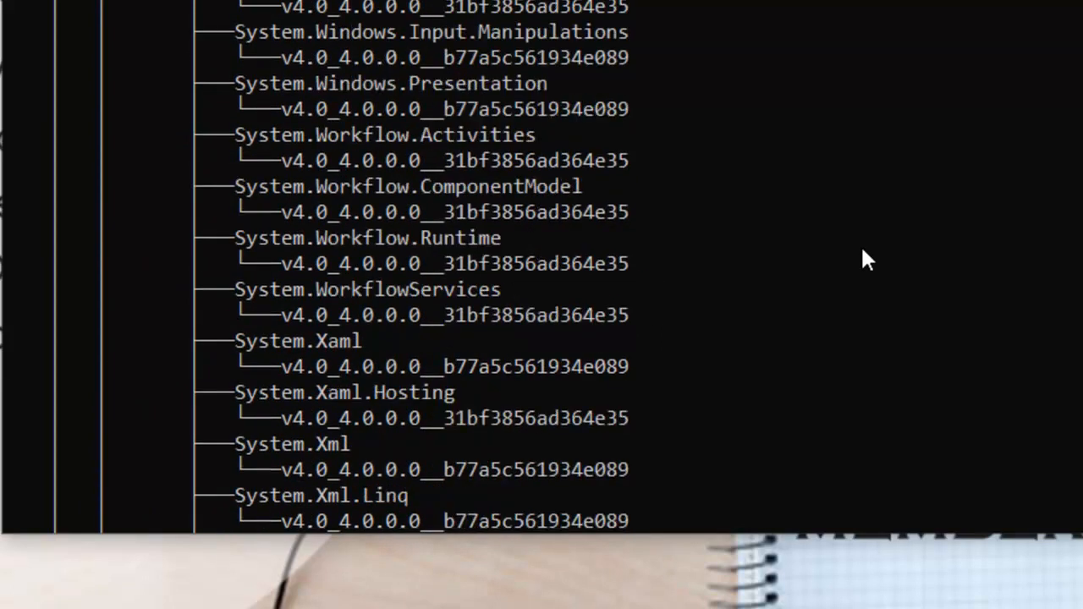
scroll("down", 3)
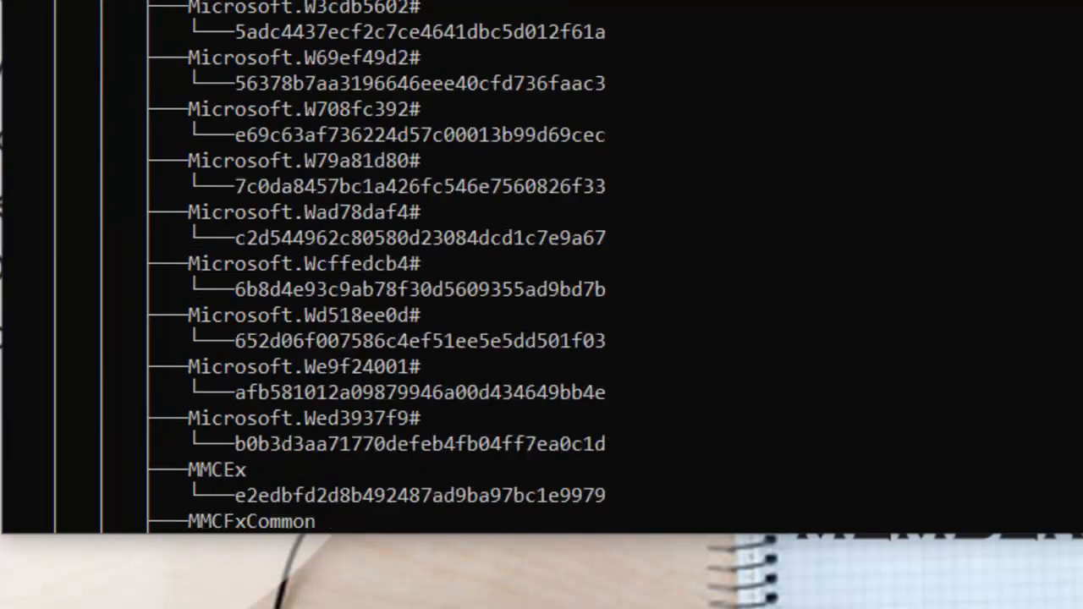
scroll("down", 3)
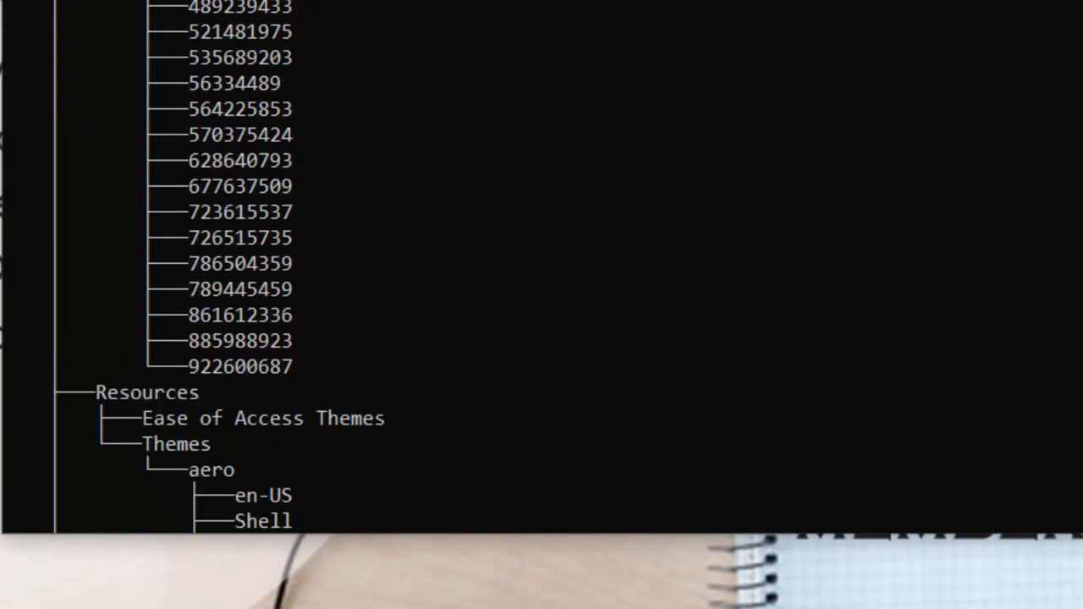
scroll("down", 3)
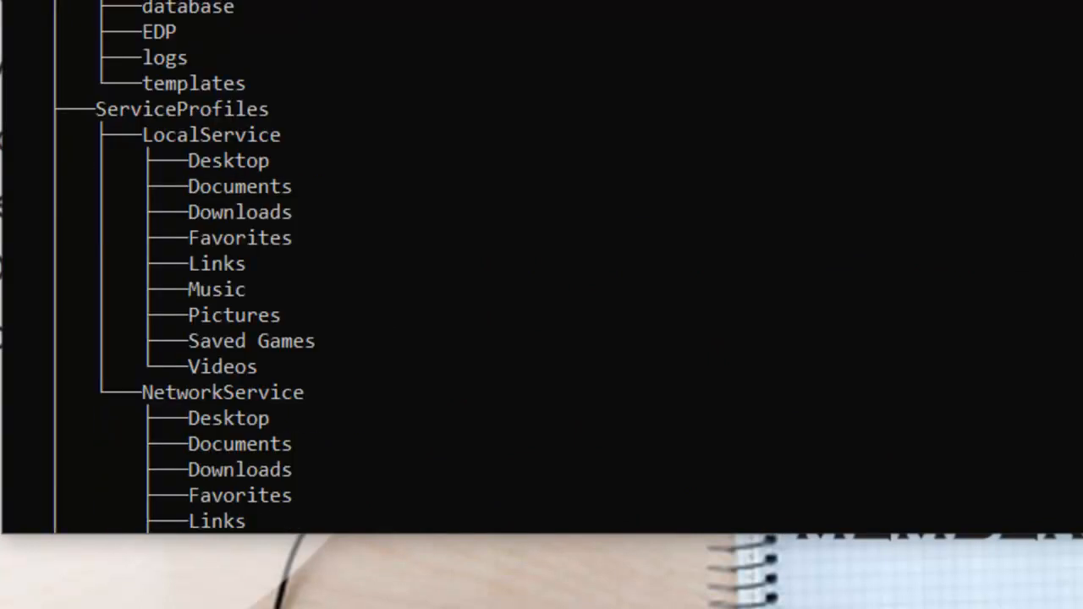
mouse_move(969, 228)
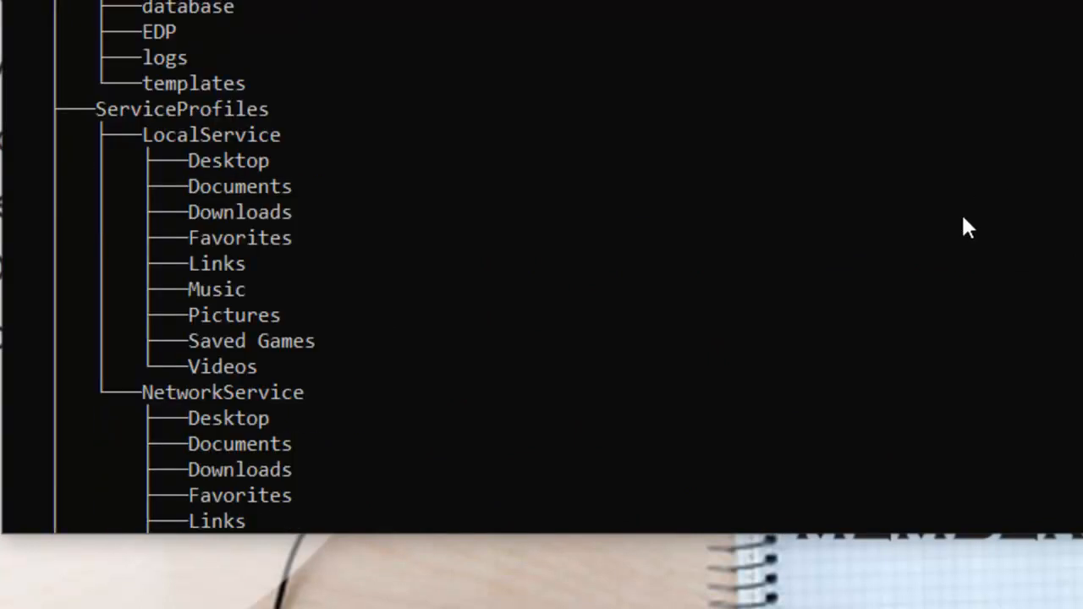
scroll("down", 3)
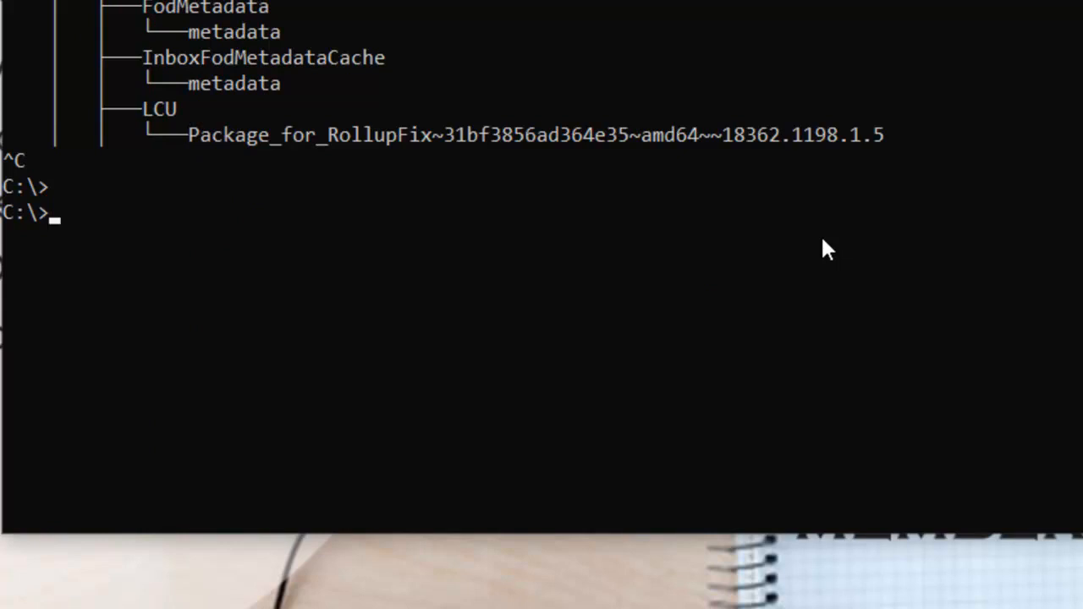
- Run date and re-enter 12/03/2020 as the new date
type("date")
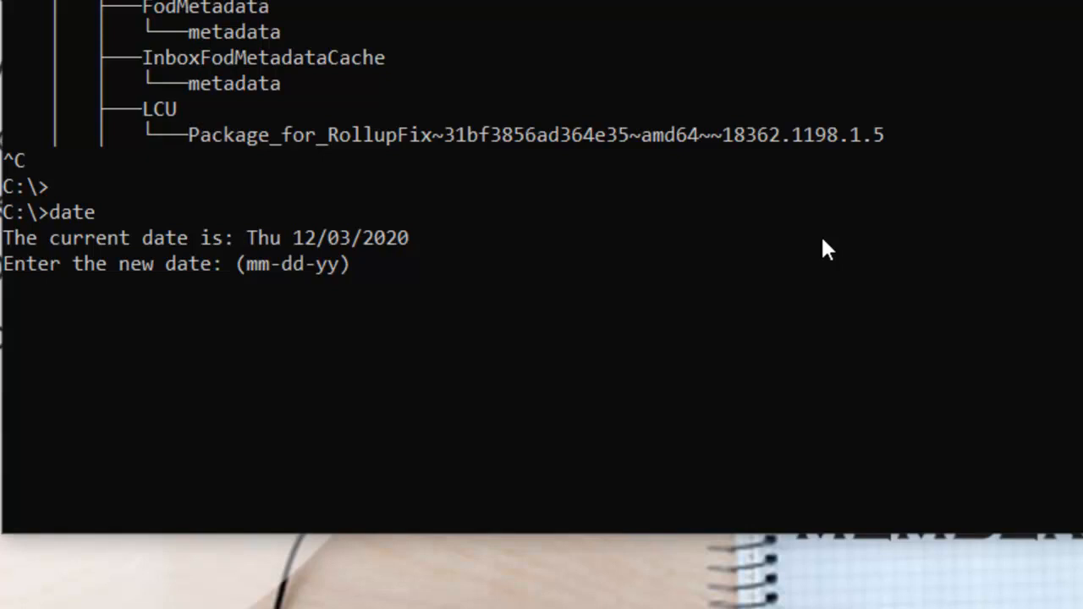
type("12")
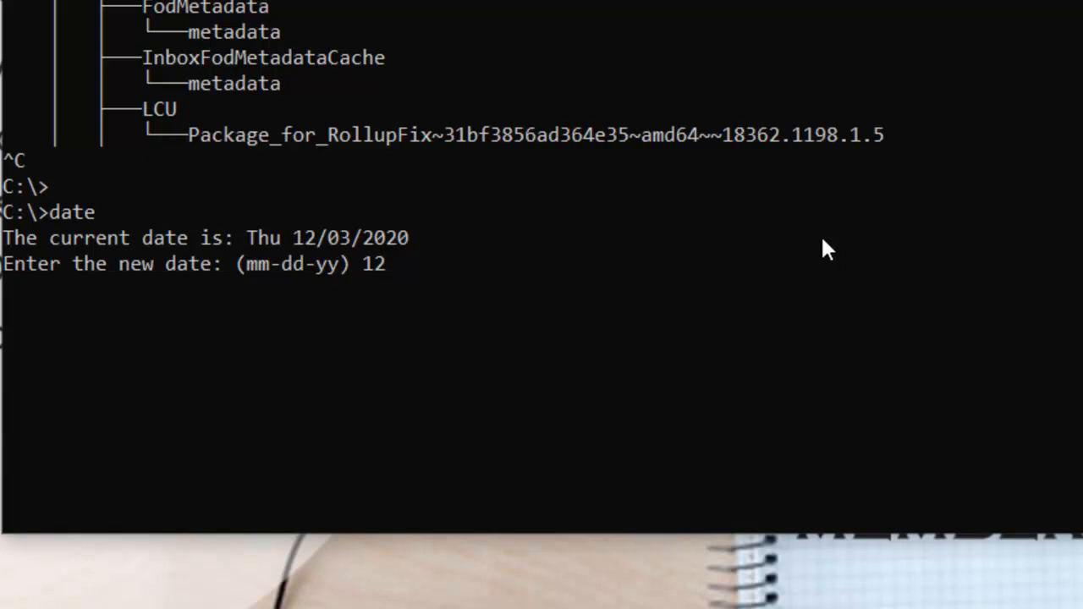
type("/0")
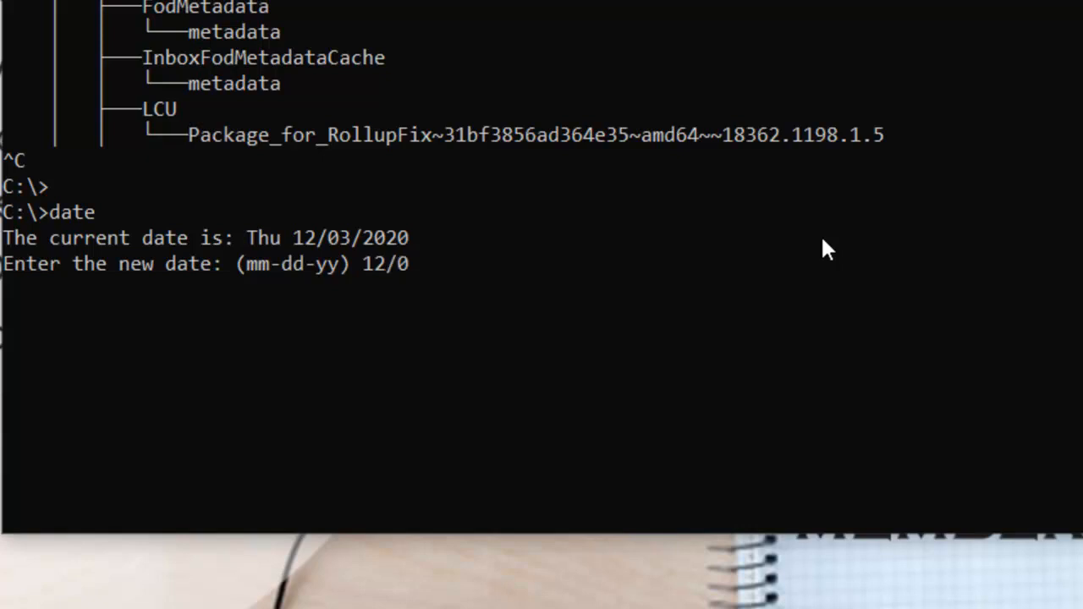
type("3/")
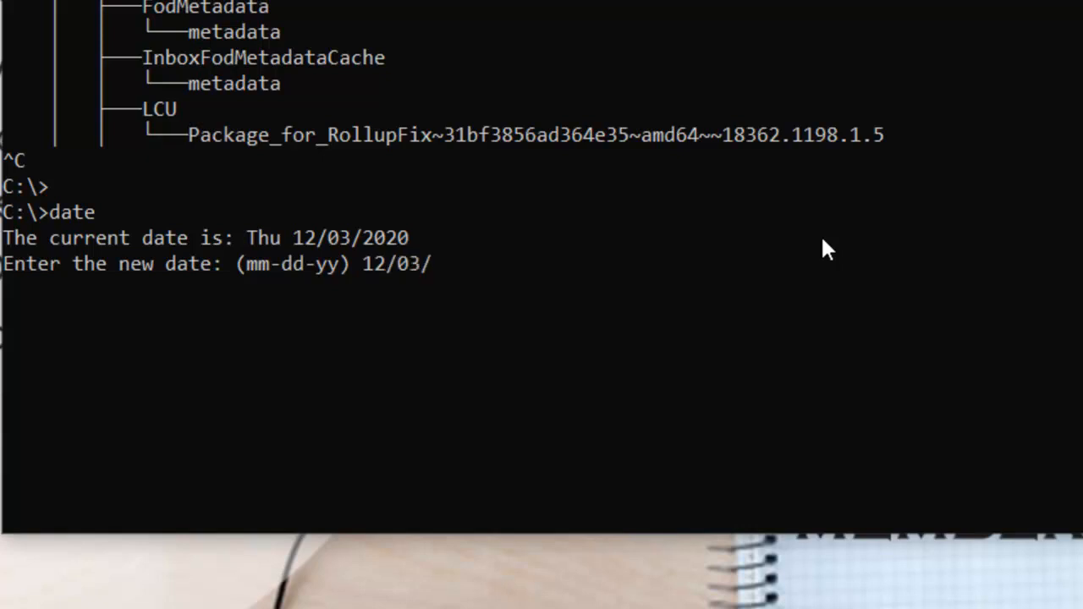
type("2020")
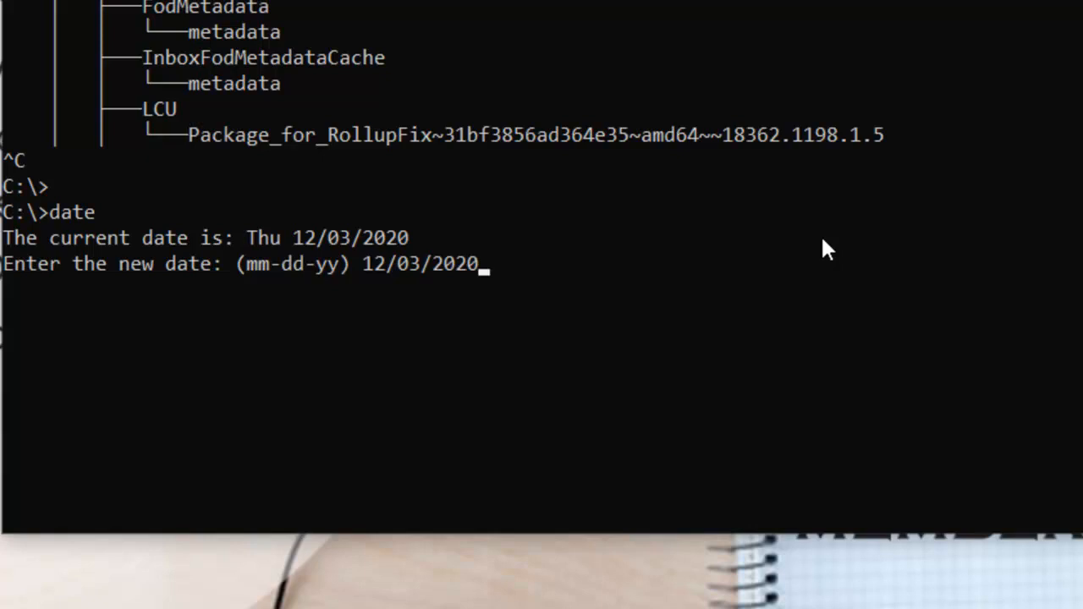
key("Enter")
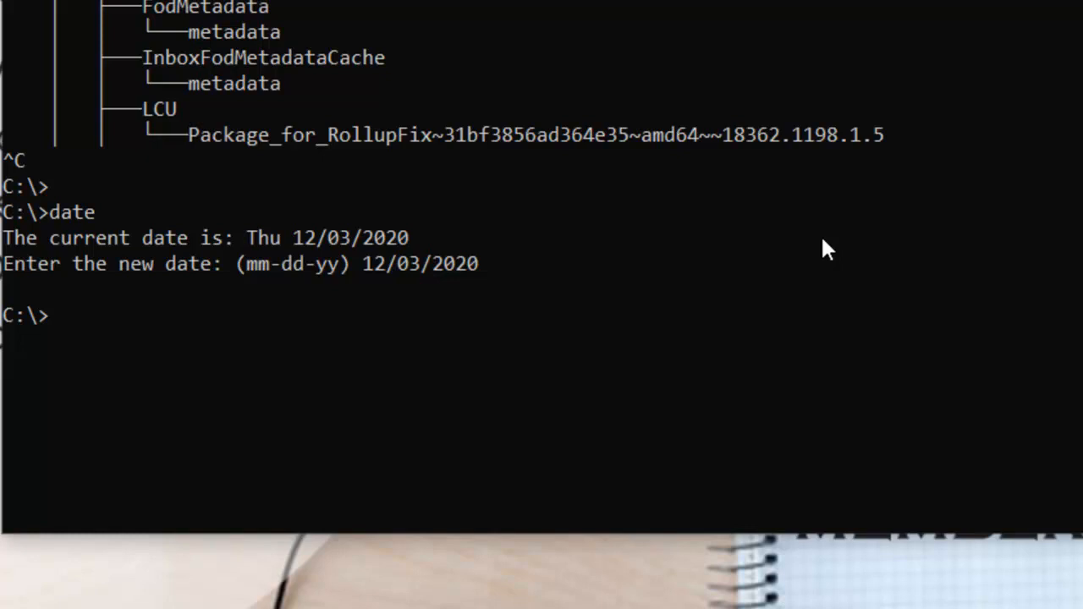
- Run time and enter 4:16:54.50 as the new time
type("time")
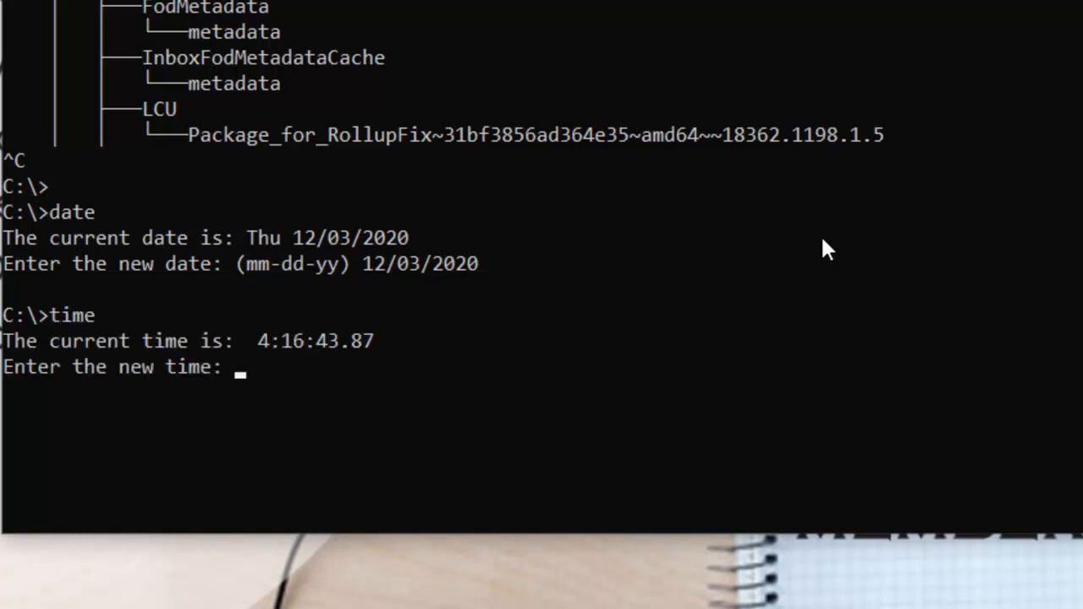
type("4:16")
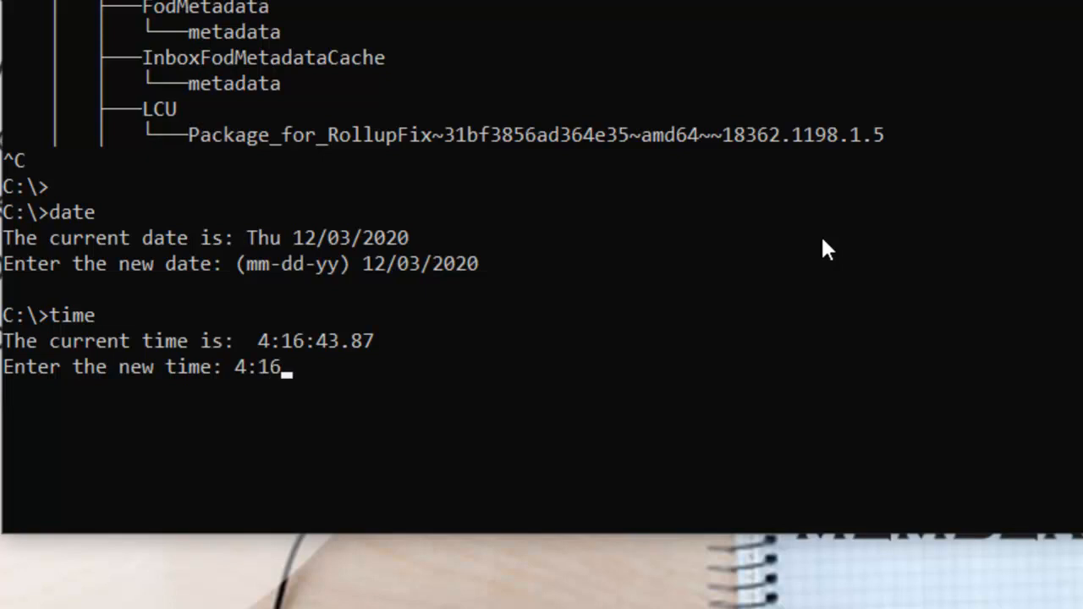
type(":")
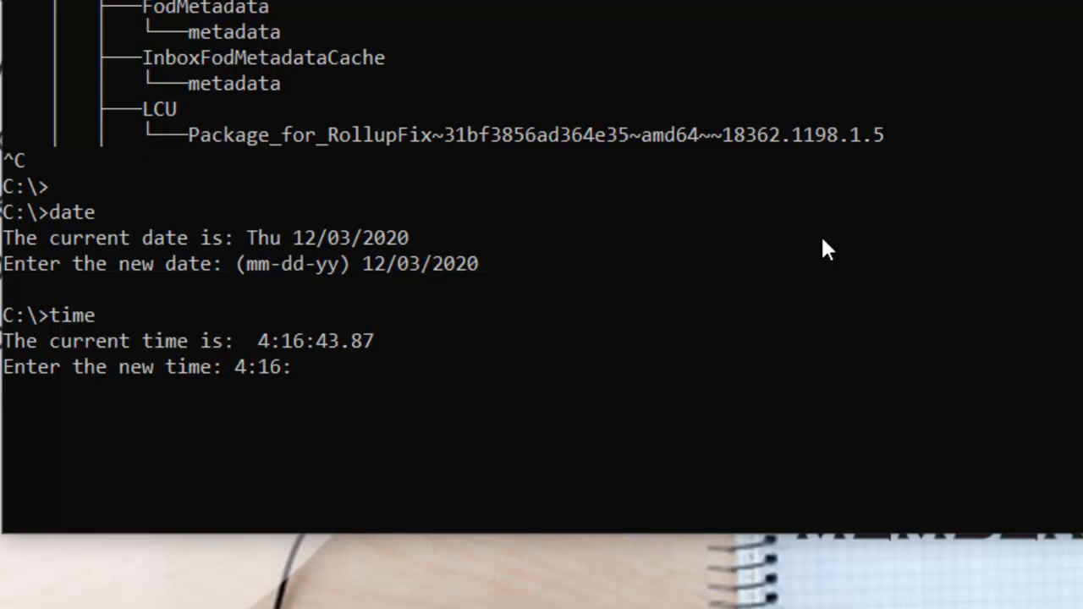
type("43")
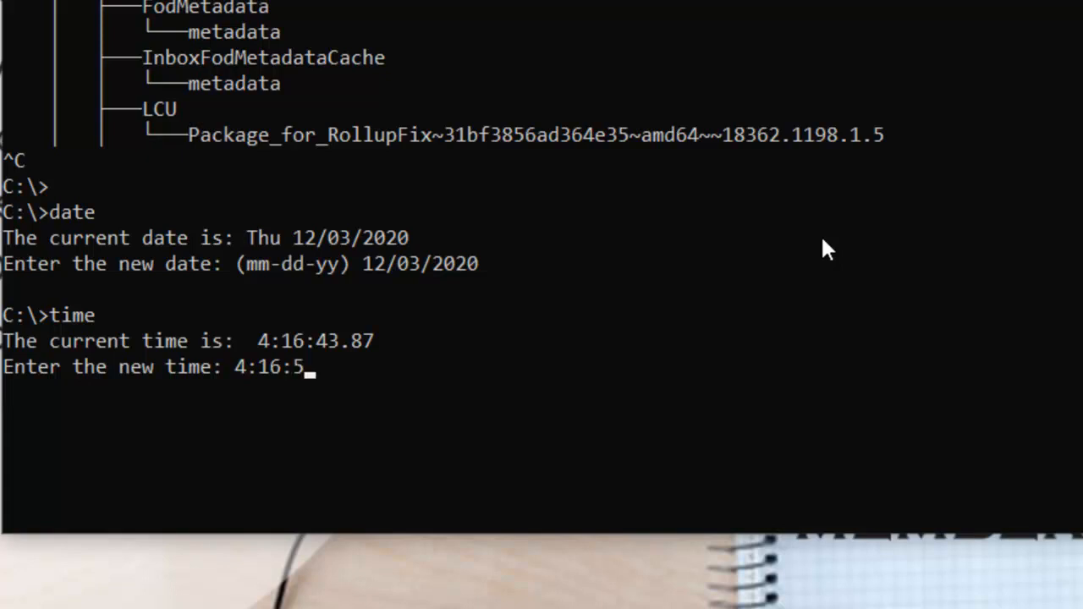
type("4.")
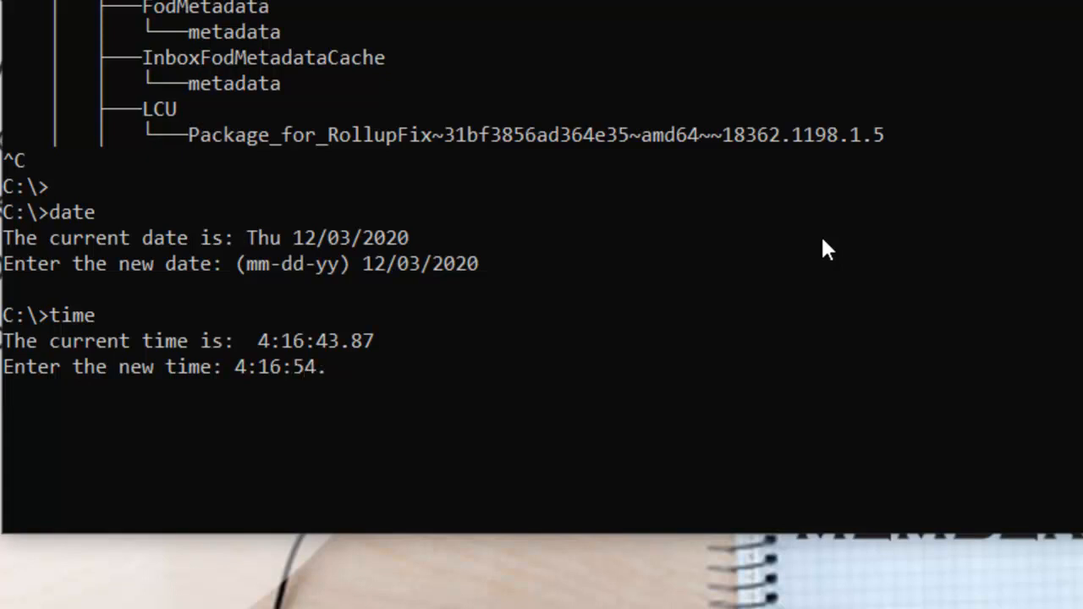
type("8")
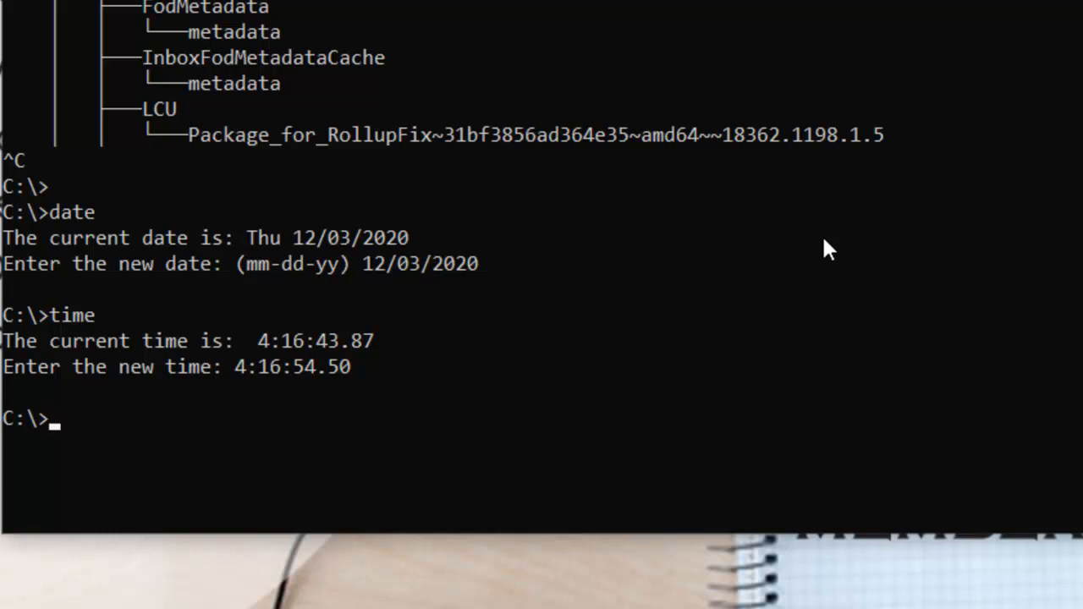
mouse_move(559, 403)
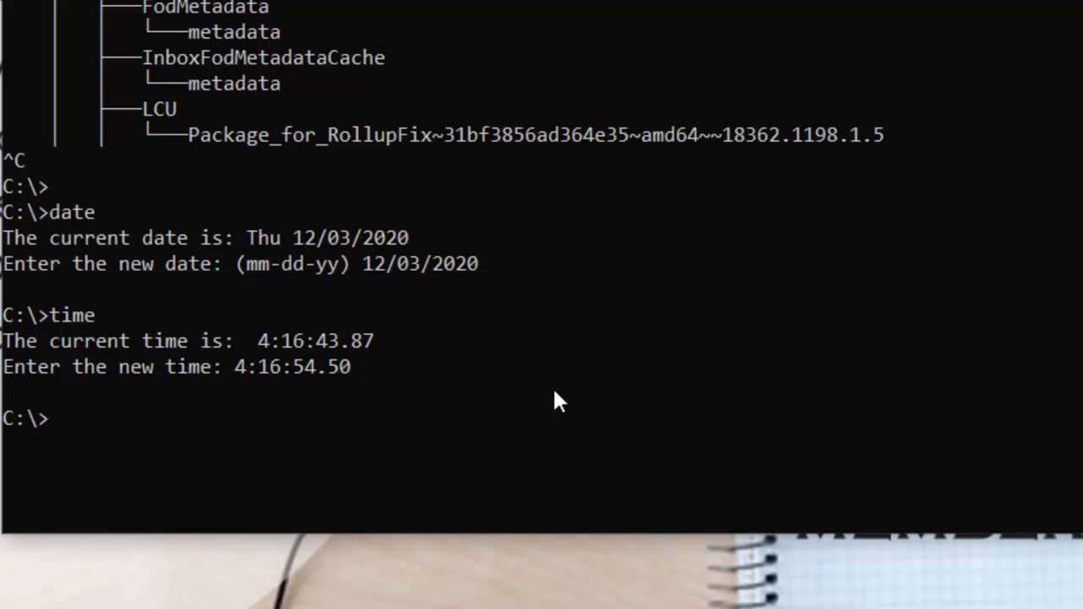
- Run doskey/history to list the session's commands from dir through time
type("doskey")
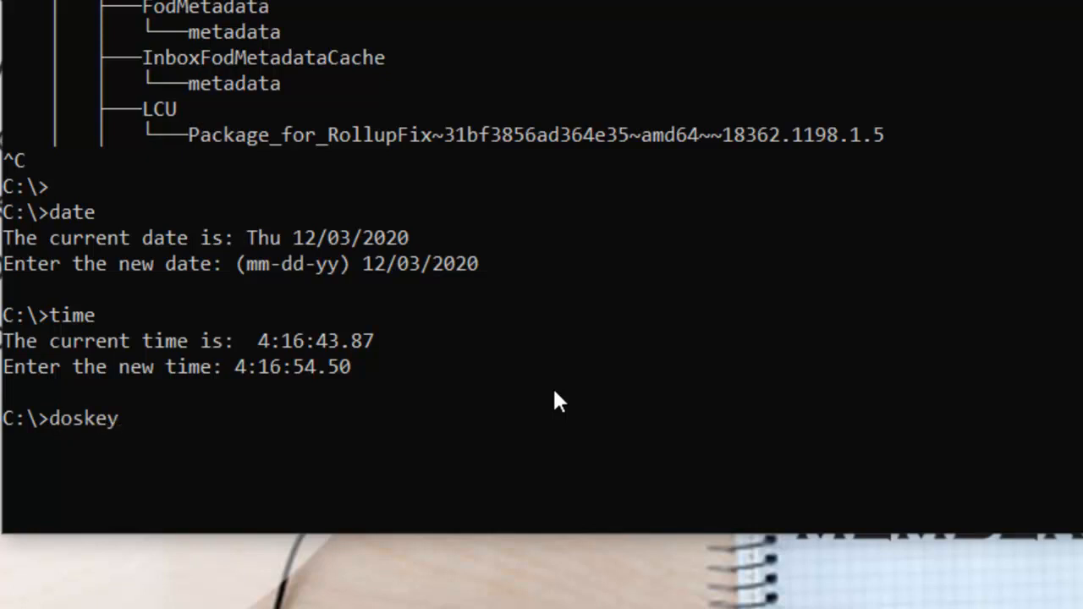
type("/history")
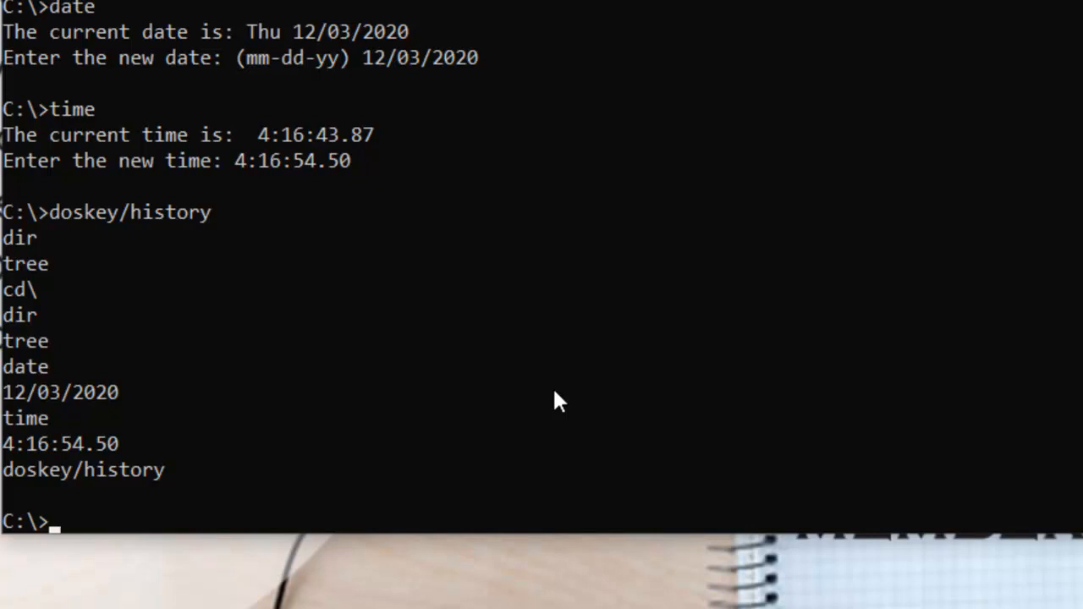
- Enter shutdown -s -t 00 at the C:\ prompt, then erase the 00 timer value without running it
type("shu")
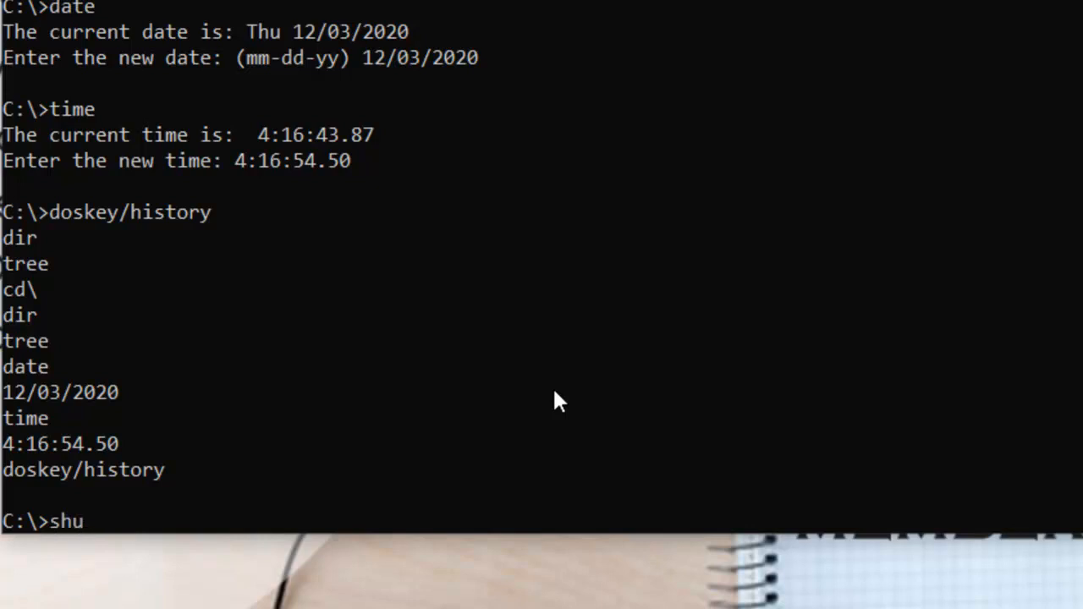
type("tdown")
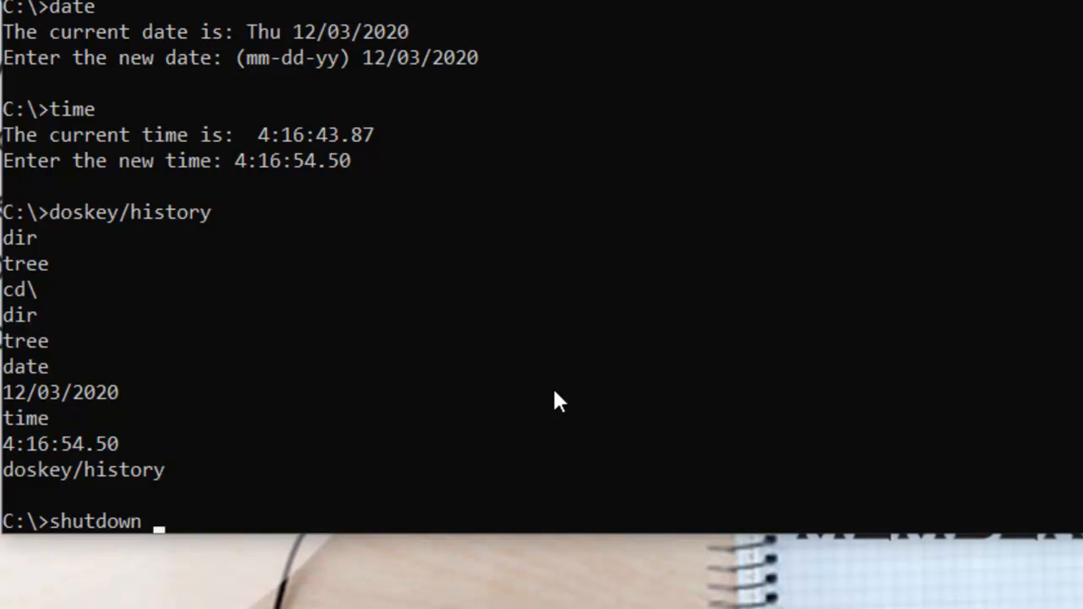
type("-s -t")
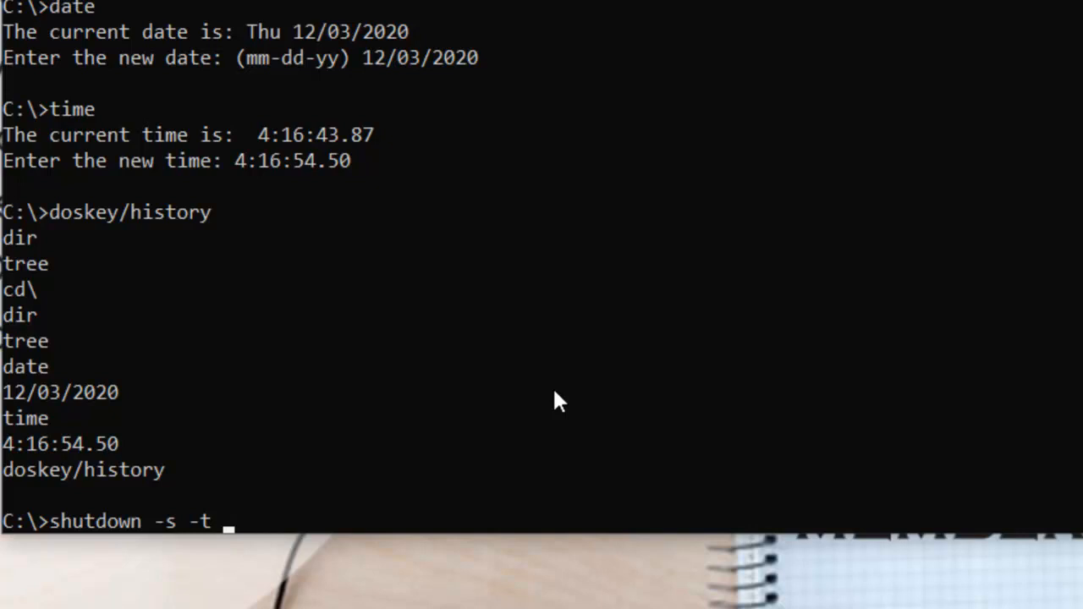
type("00")
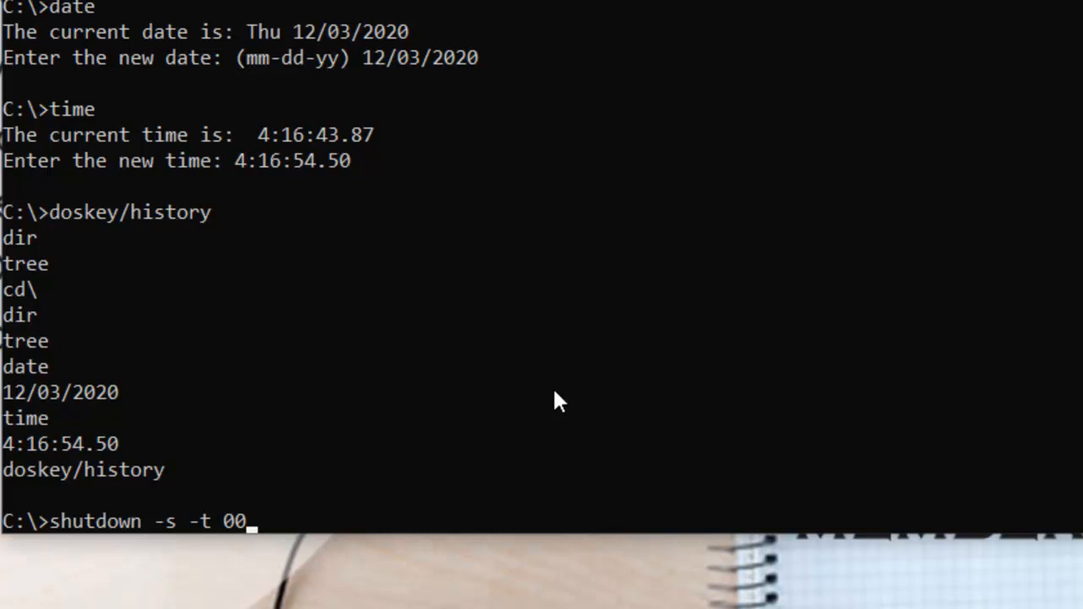
key("Backspace")
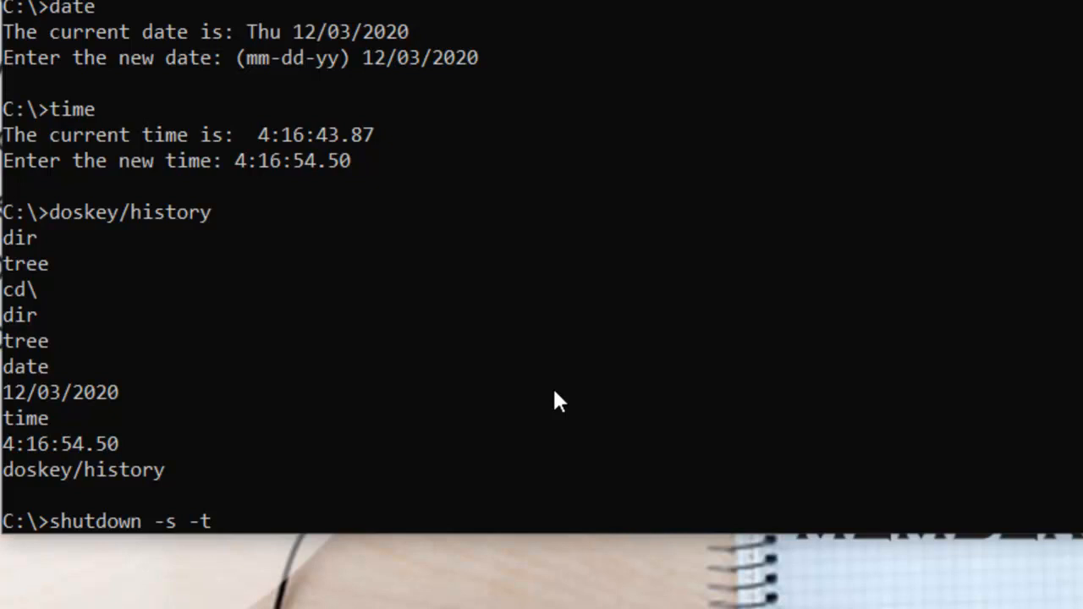
- Replace the -s -t switches so the unrun line reads shutdown -r
type("\" \"")
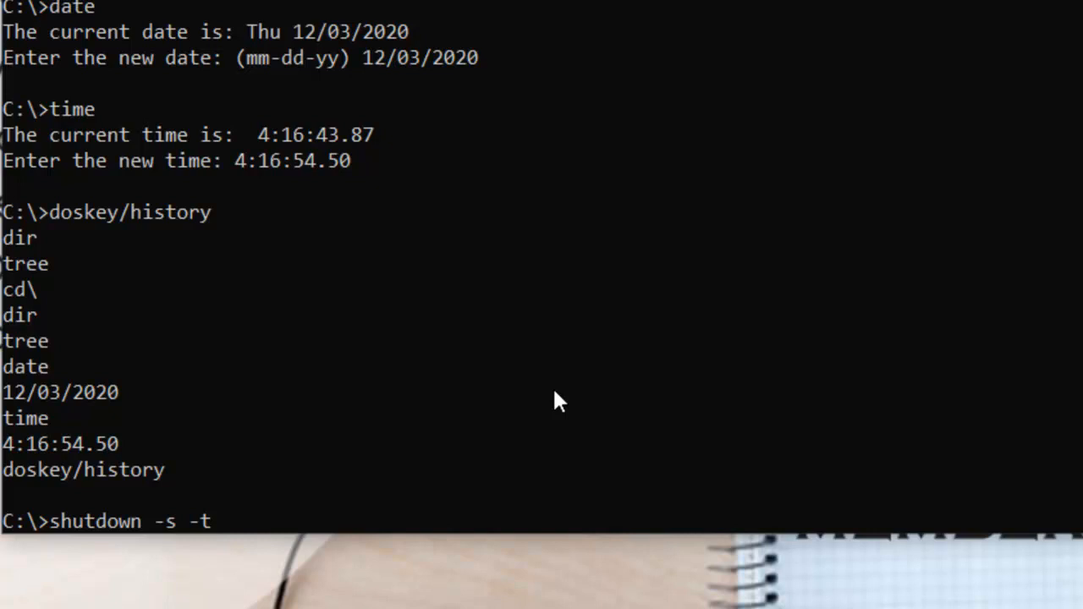
key("backspace")
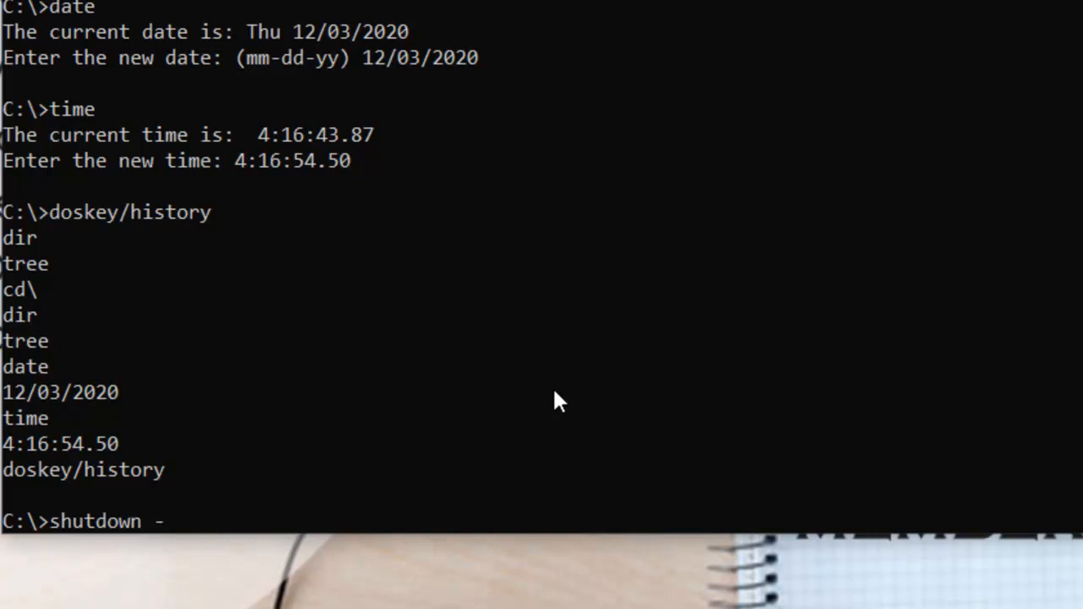
type("r")
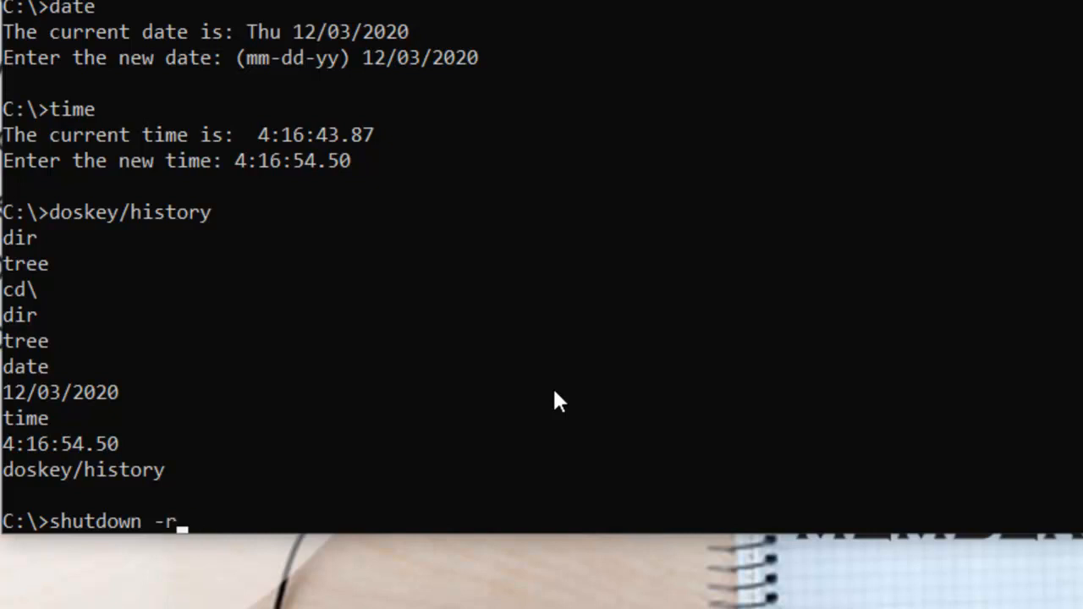